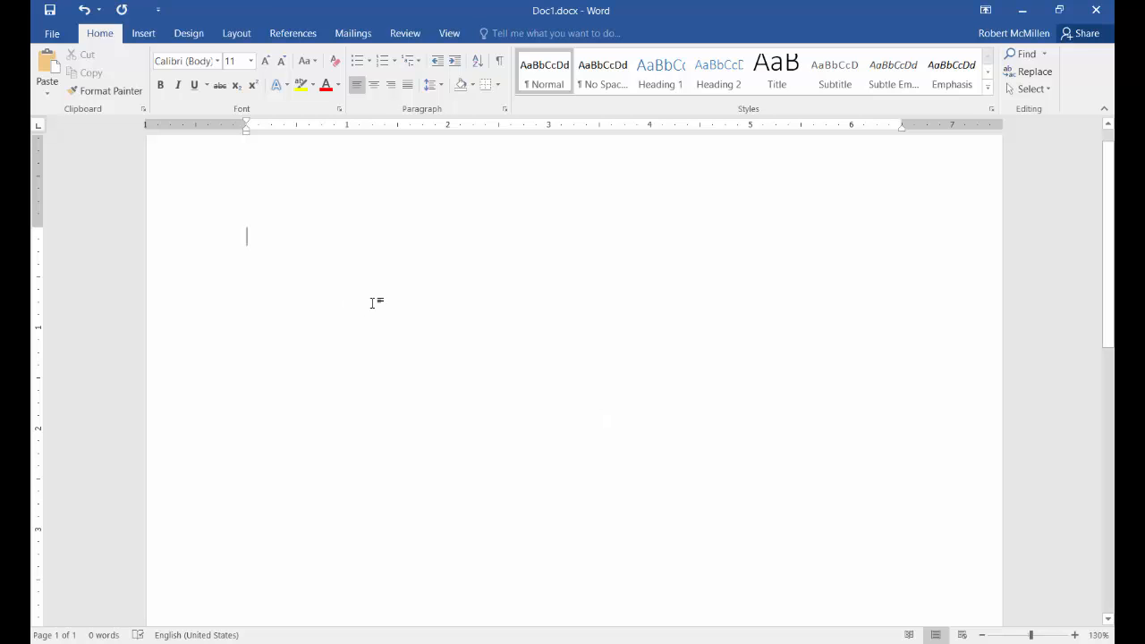
mouse_move(376, 289)
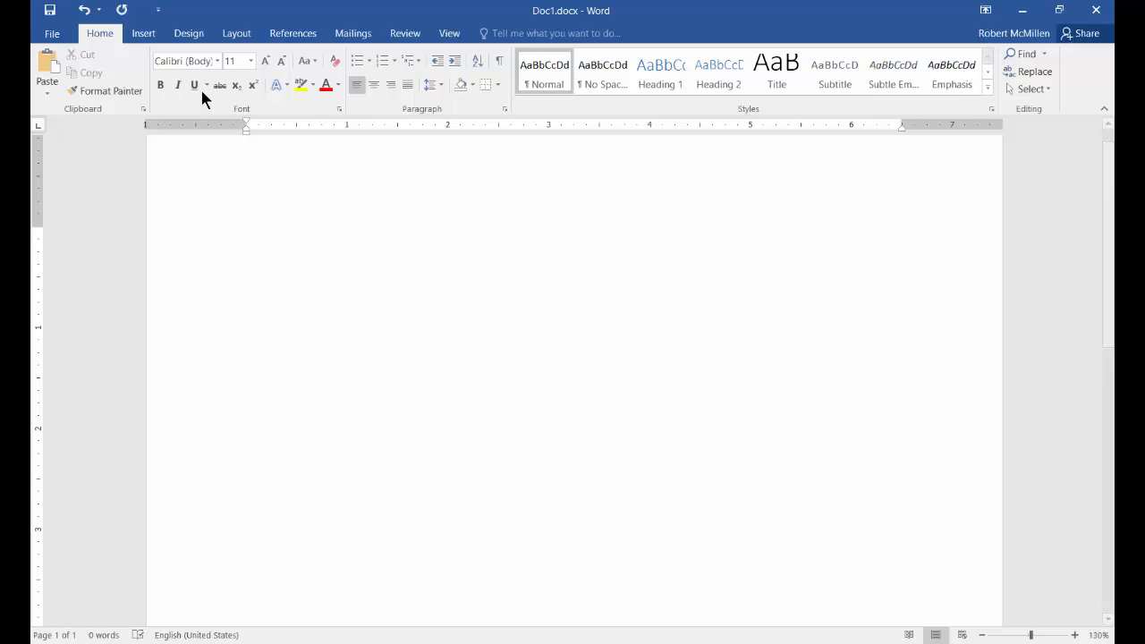
Step: Show the Insert tab commands on the ribbon
click(143, 33)
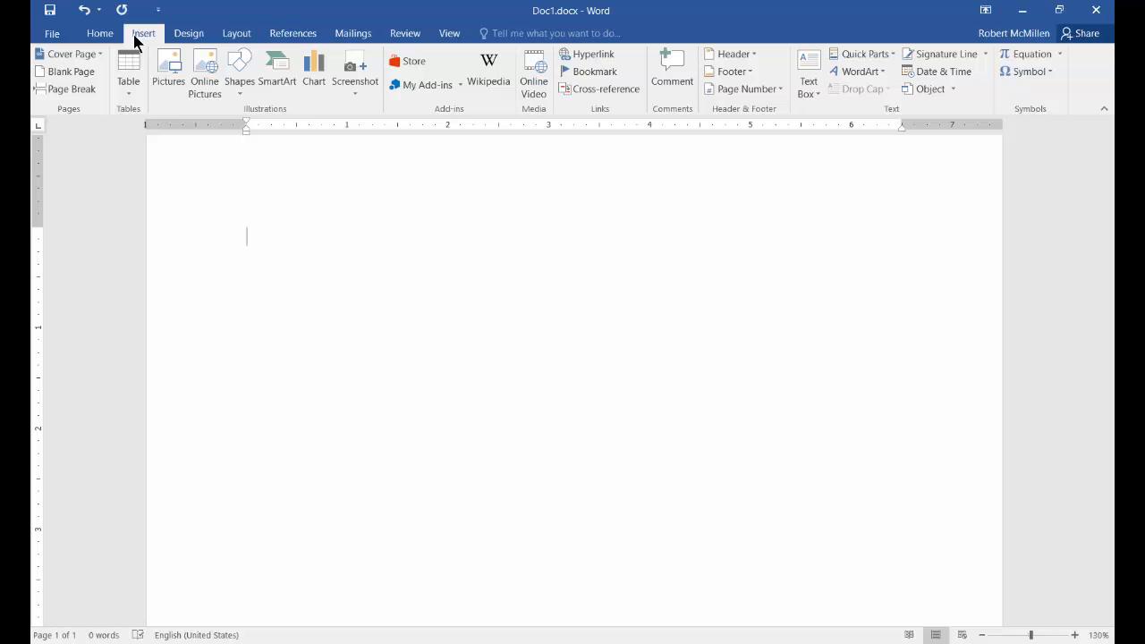
mouse_move(534, 76)
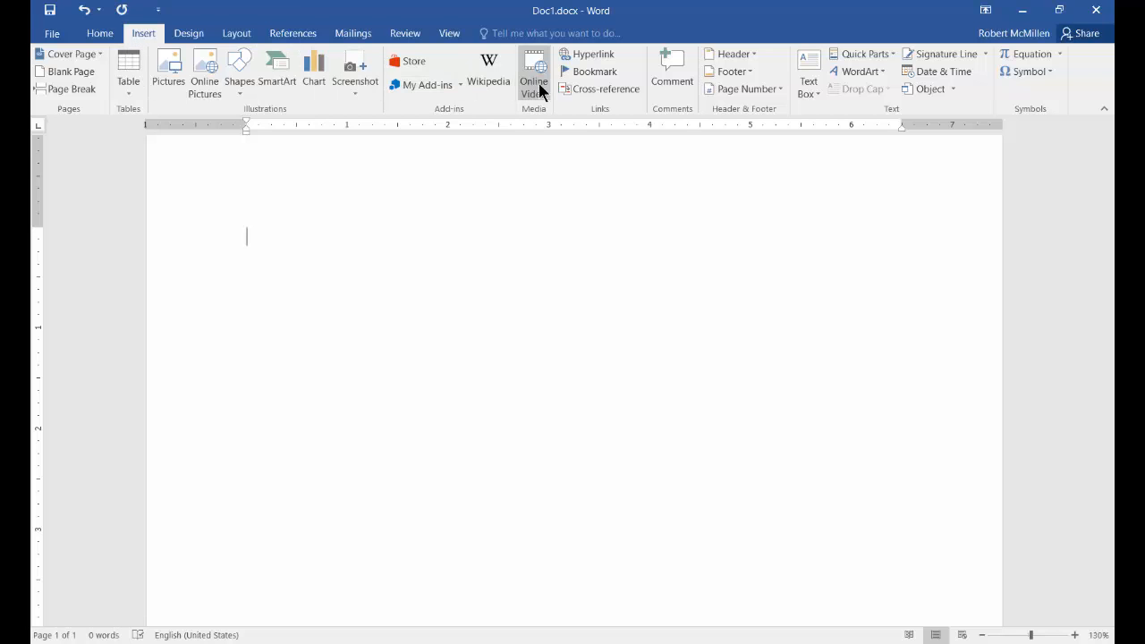
Step: Search Bing Video for 'computer' from the Online Video dialog
click(533, 76)
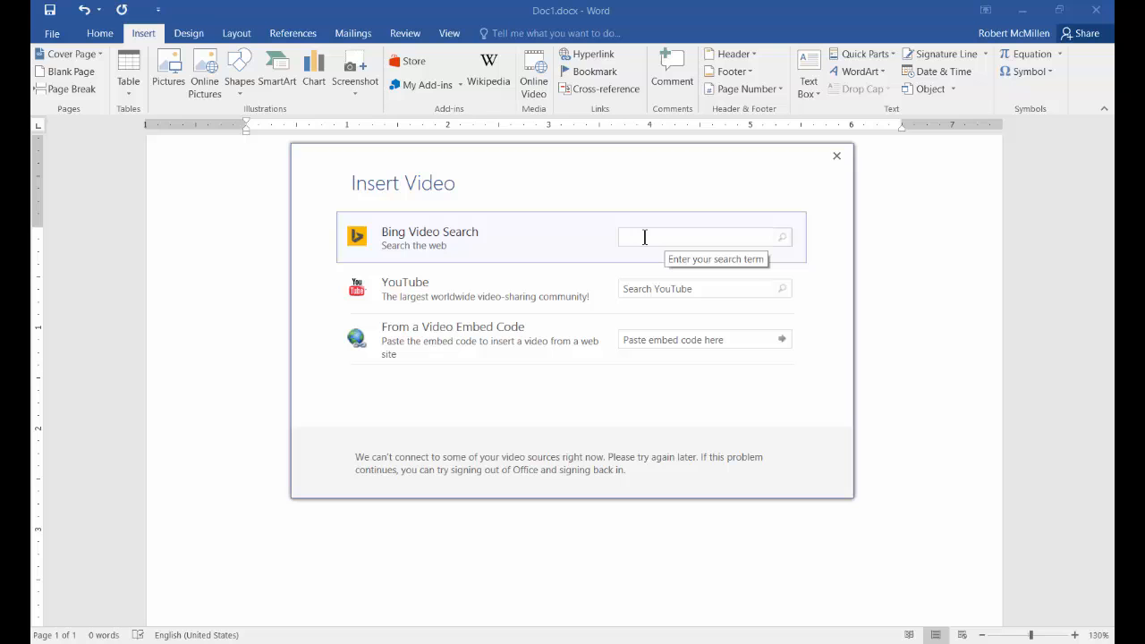
text(computer)
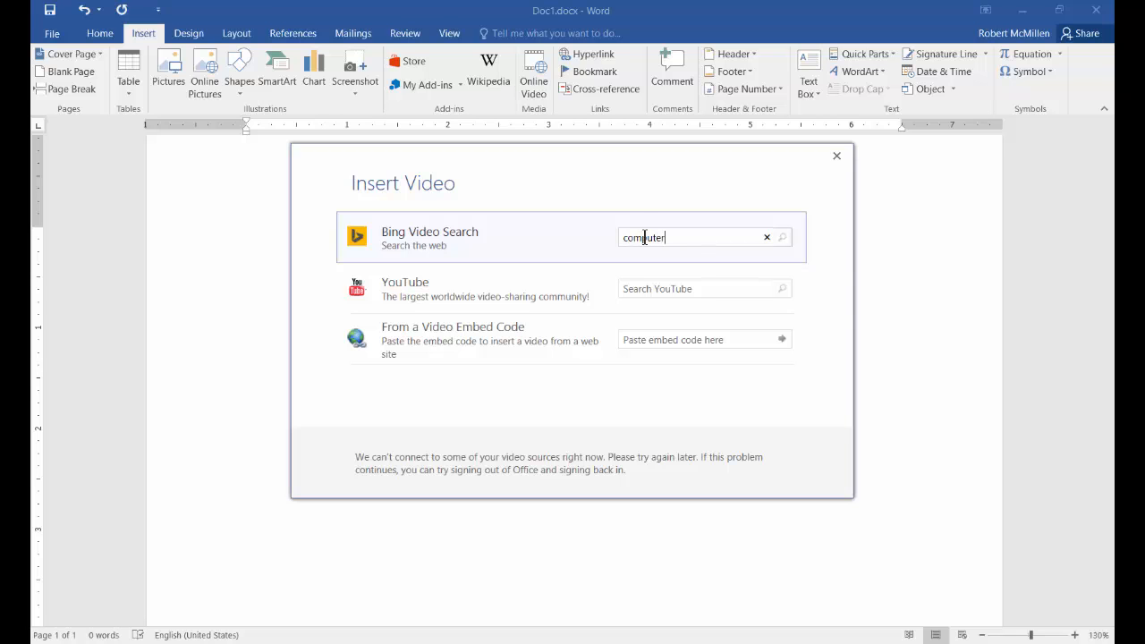
click(782, 237)
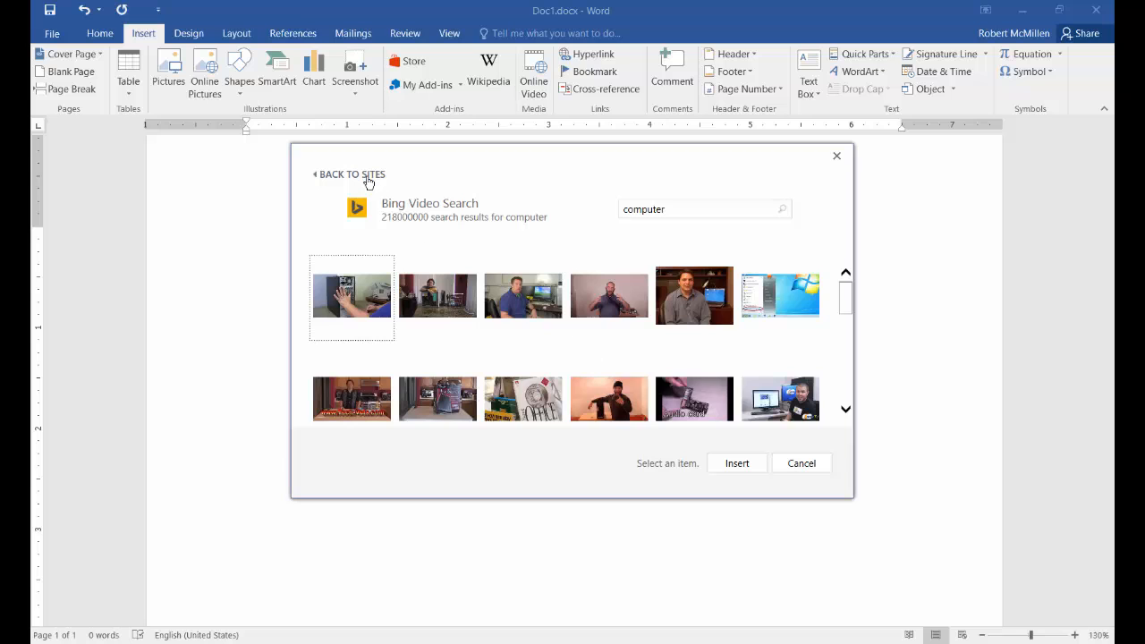
Step: Search YouTube by the URL watch?v=LP11Rr-7hYs and select the OWA fix video
click(352, 173)
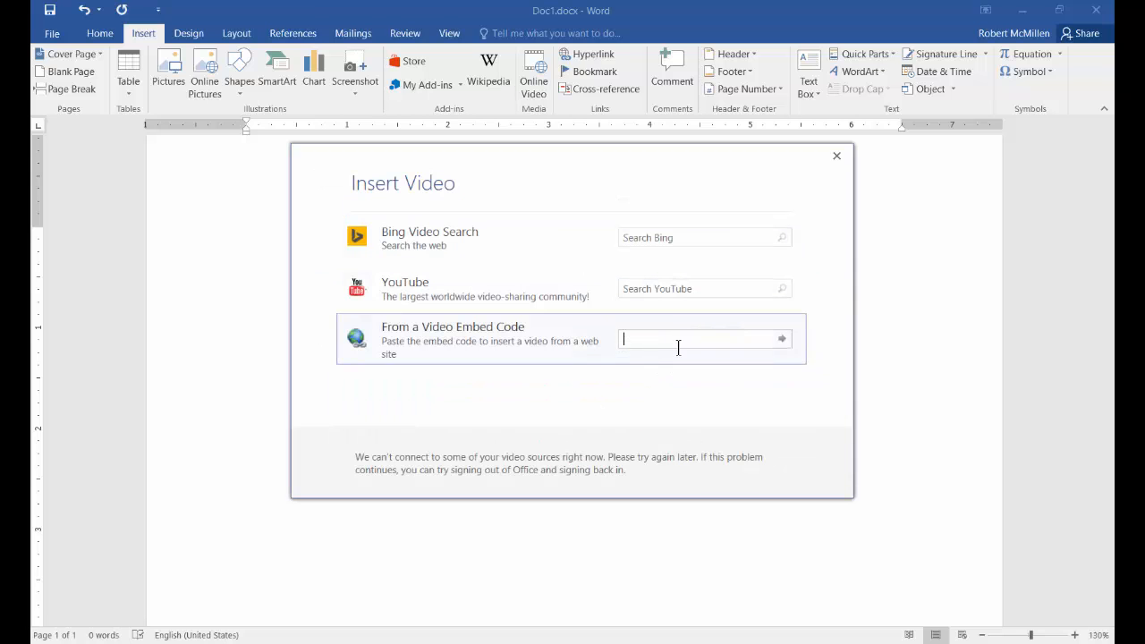
mouse_move(698, 340)
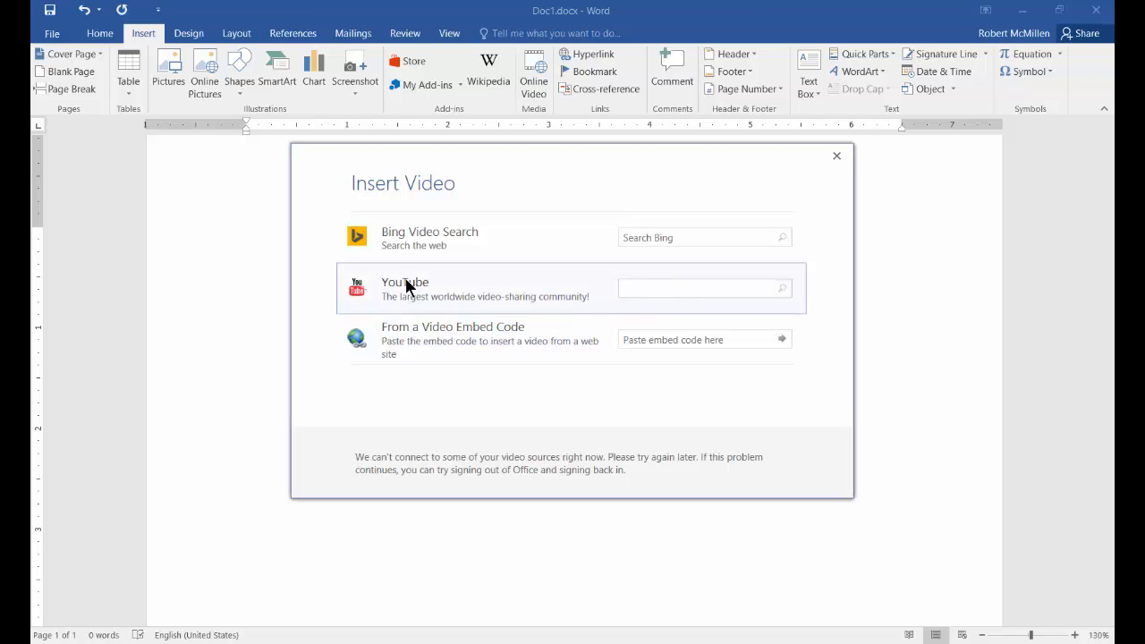
click(697, 288)
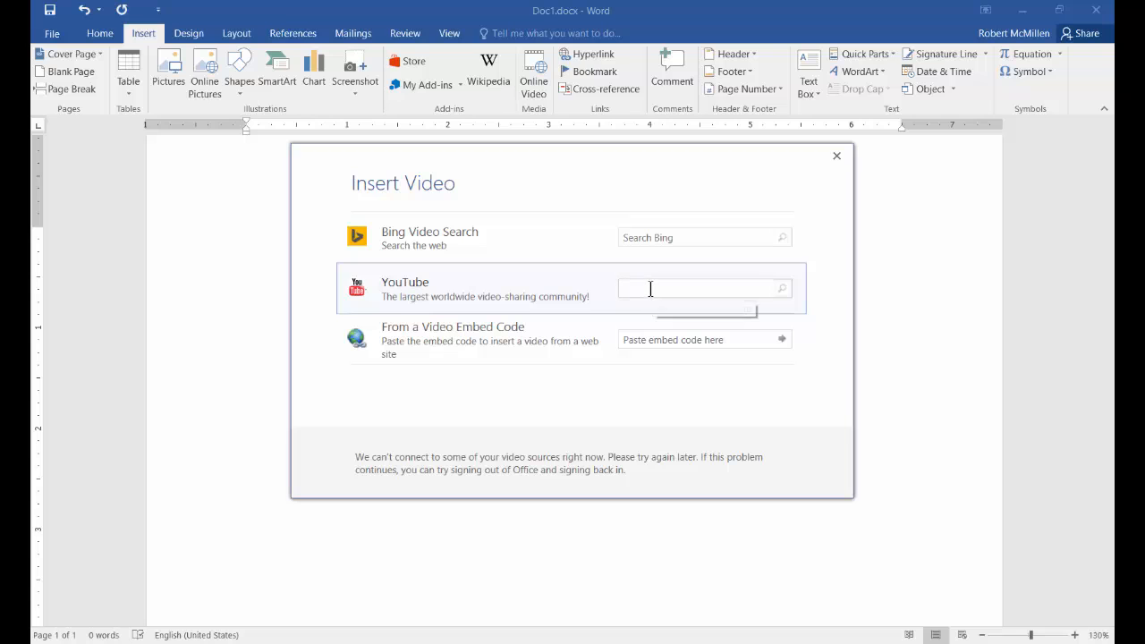
text(tube.com/watch?v=LP11Rr-7hYs)
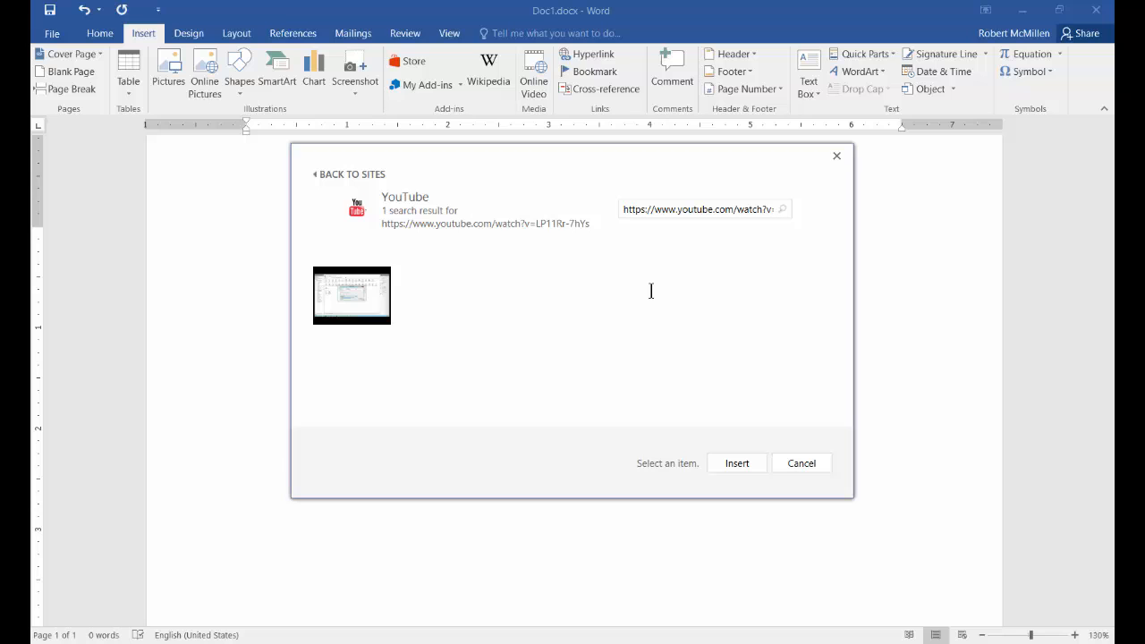
click(351, 295)
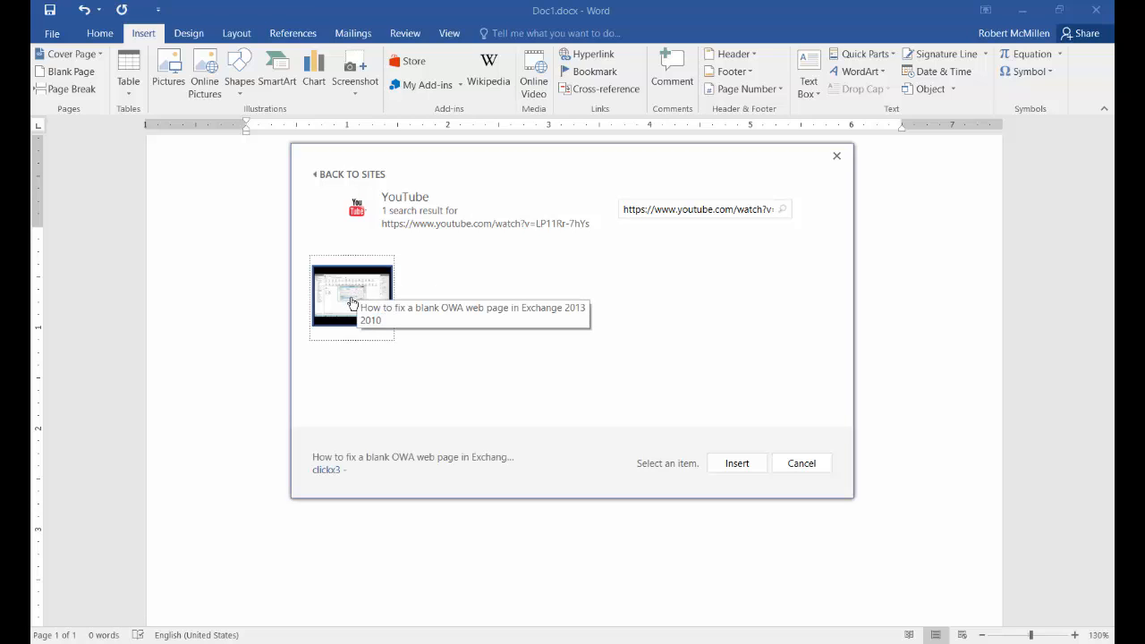
click(351, 297)
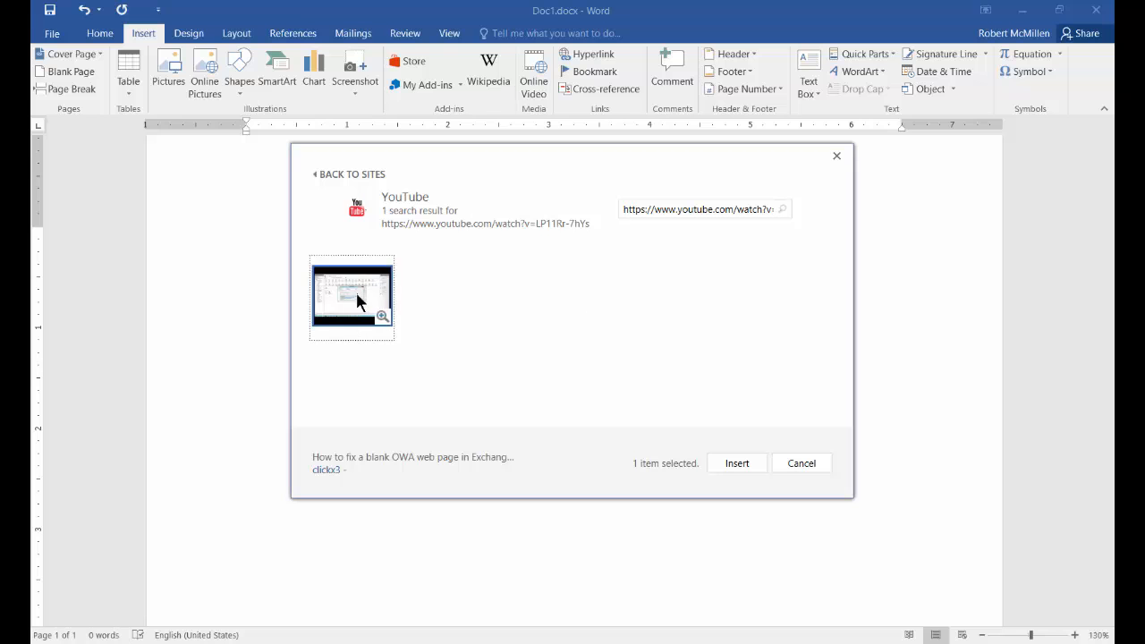
Step: Insert the OWA fix video into the document and play its thumbnail preview
click(736, 463)
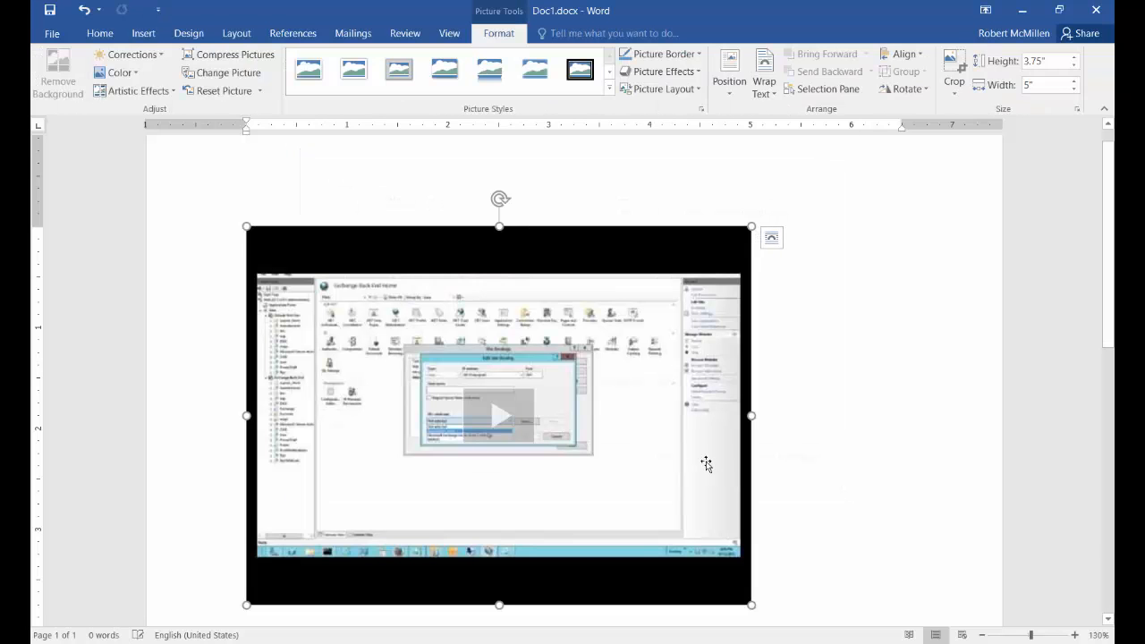
mouse_move(791, 402)
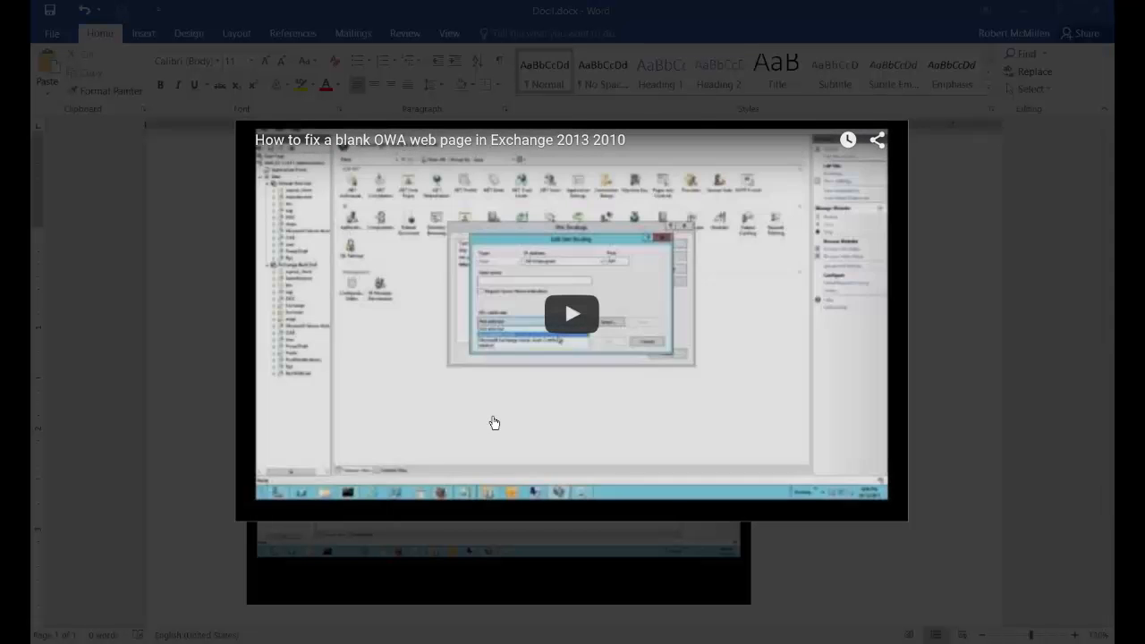
click(572, 314)
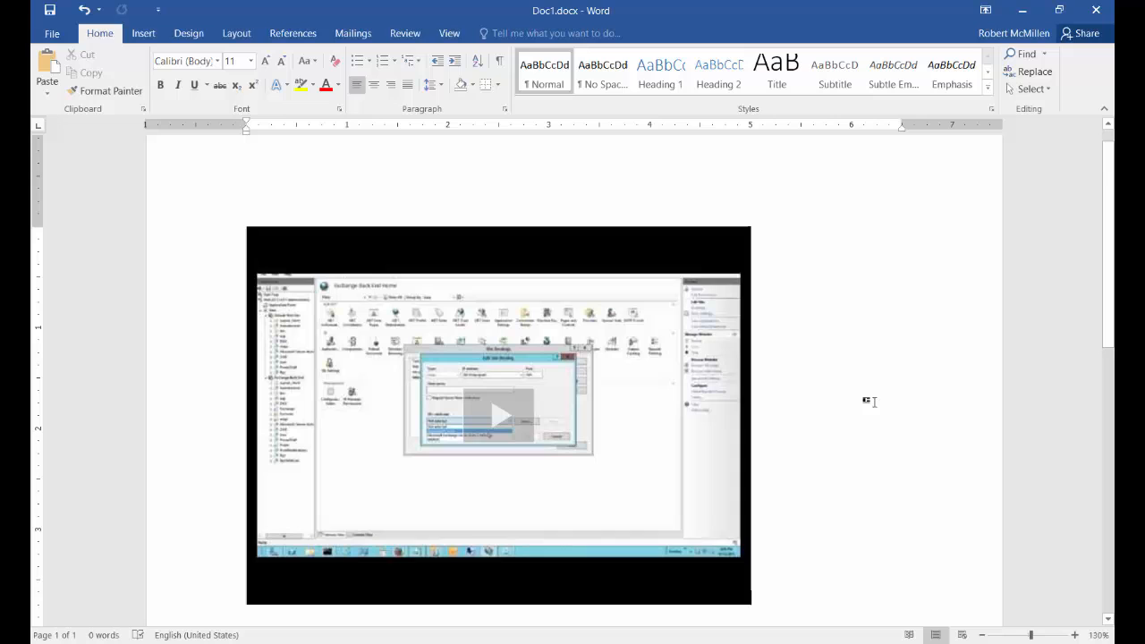
mouse_move(194, 228)
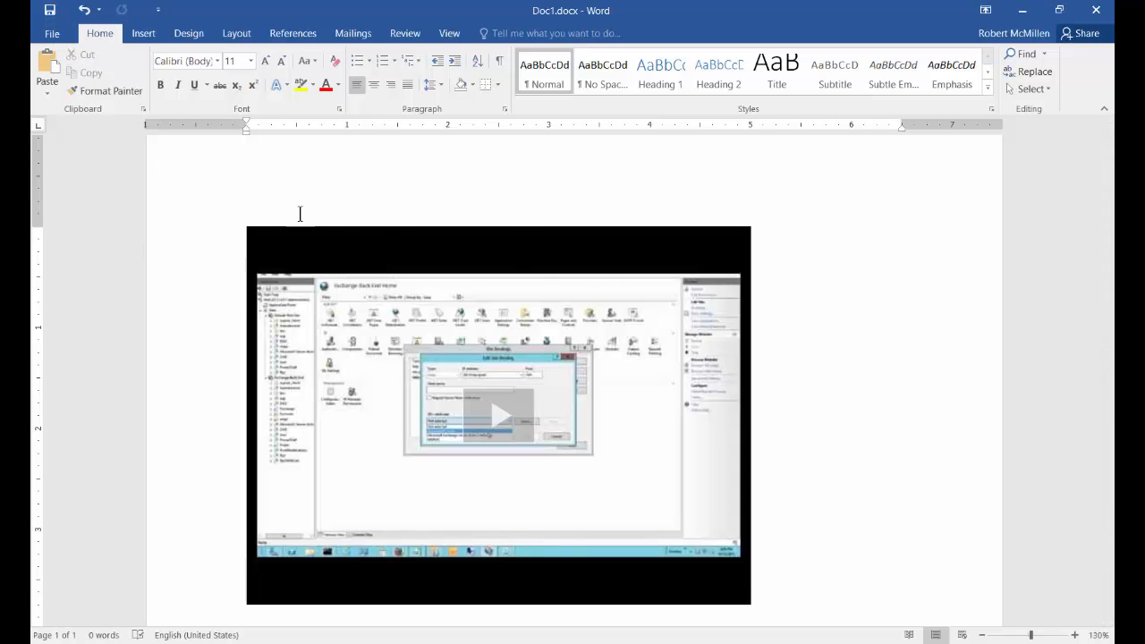
mouse_move(823, 304)
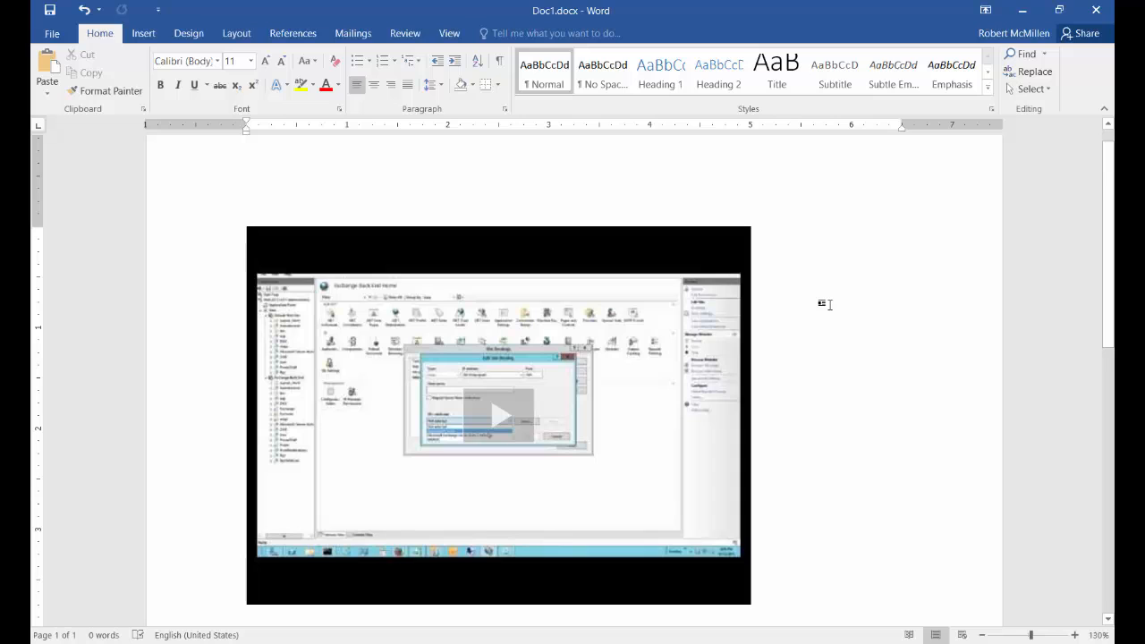
mouse_move(799, 300)
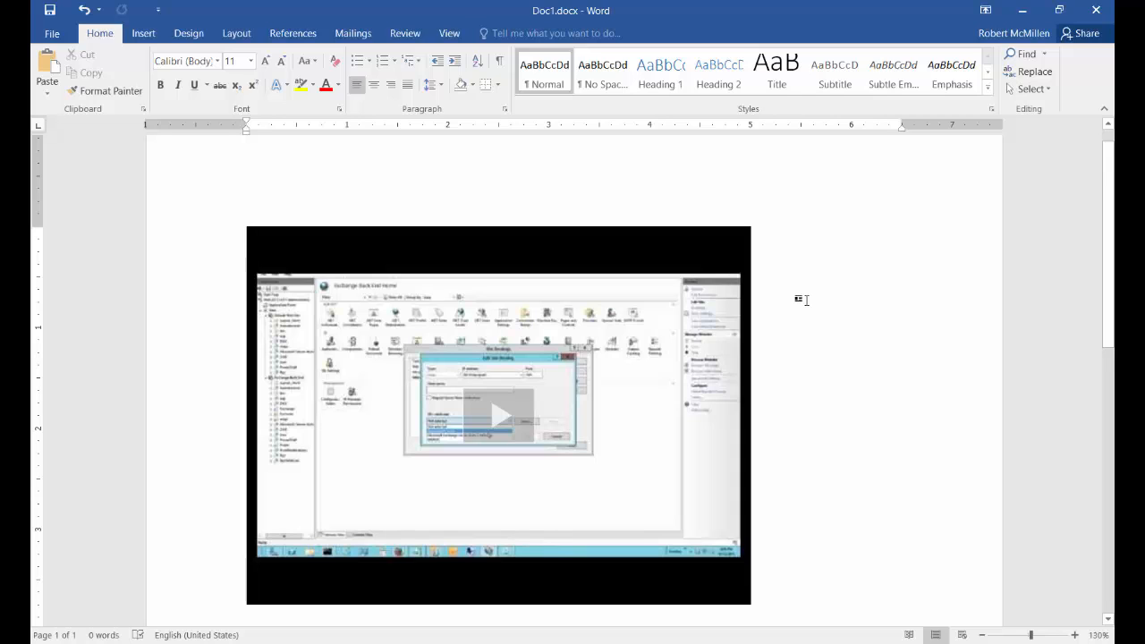
mouse_move(814, 299)
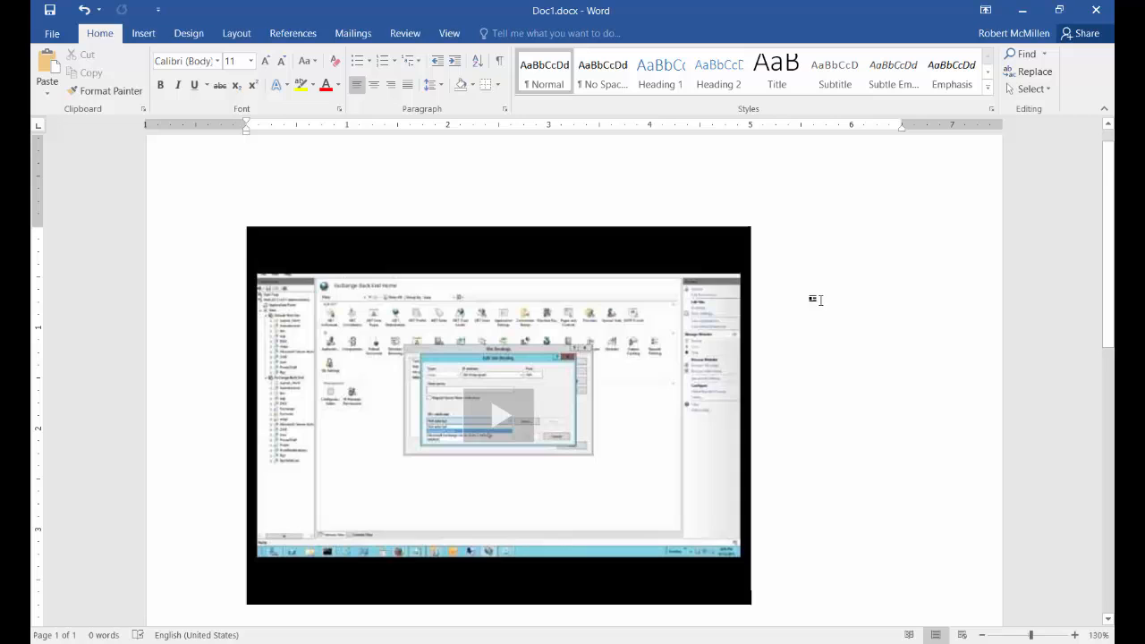